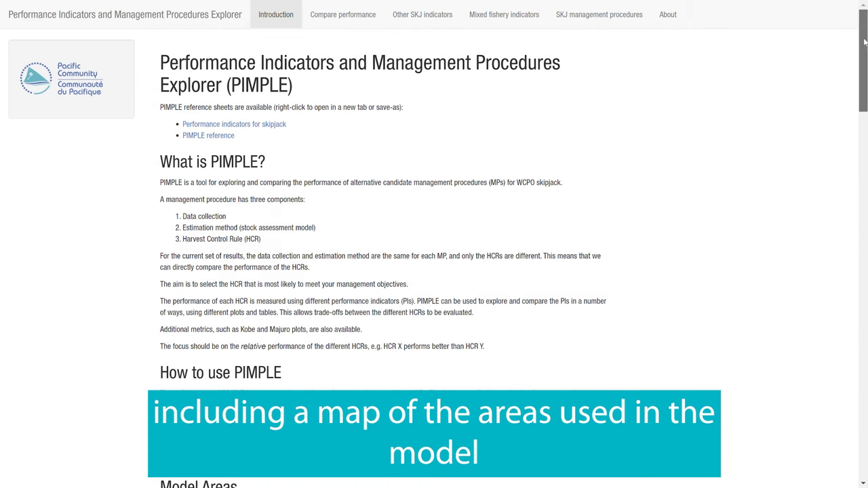
Step: Finish reading the introduction, then show the Compare performance bar charts and the catch fishery groupings
scroll(down, 3)
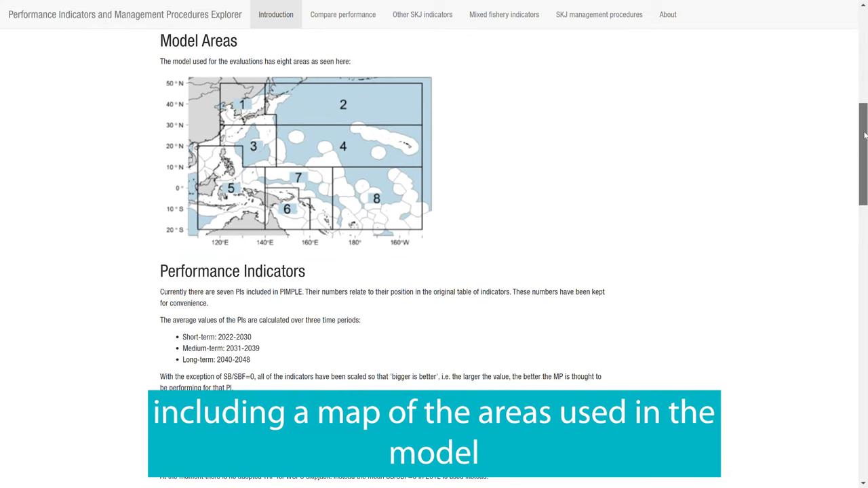
scroll(down, 3)
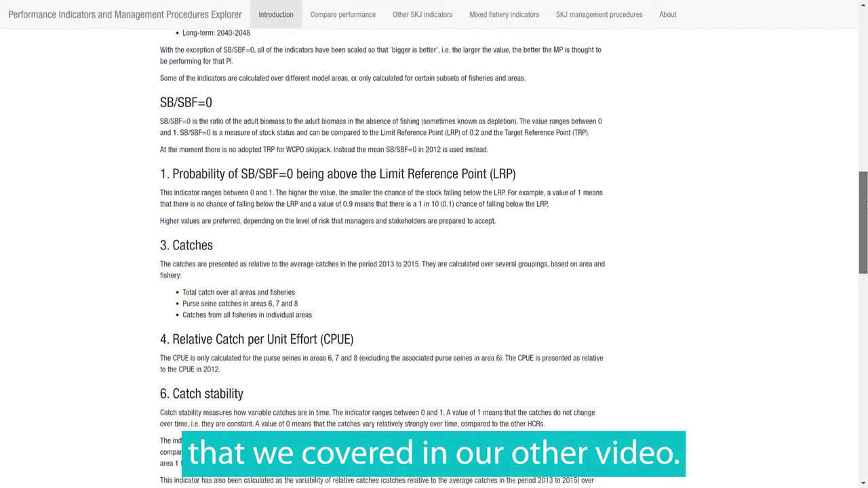
scroll(down, 3)
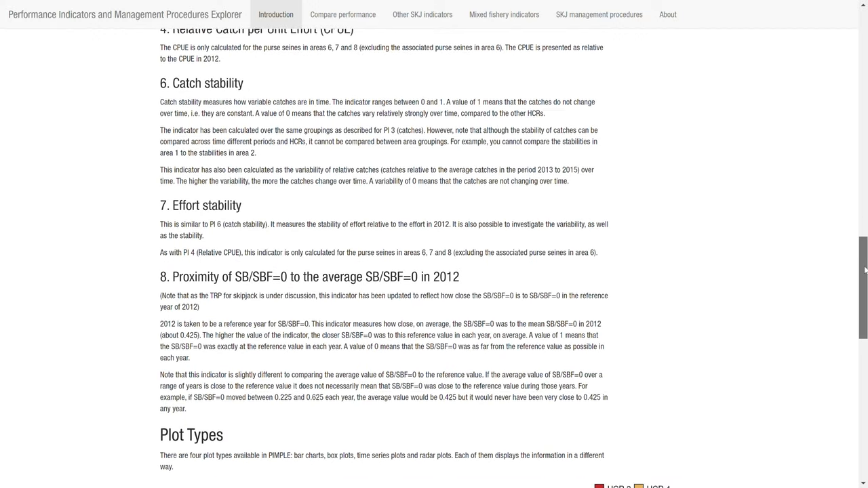
click(341, 13)
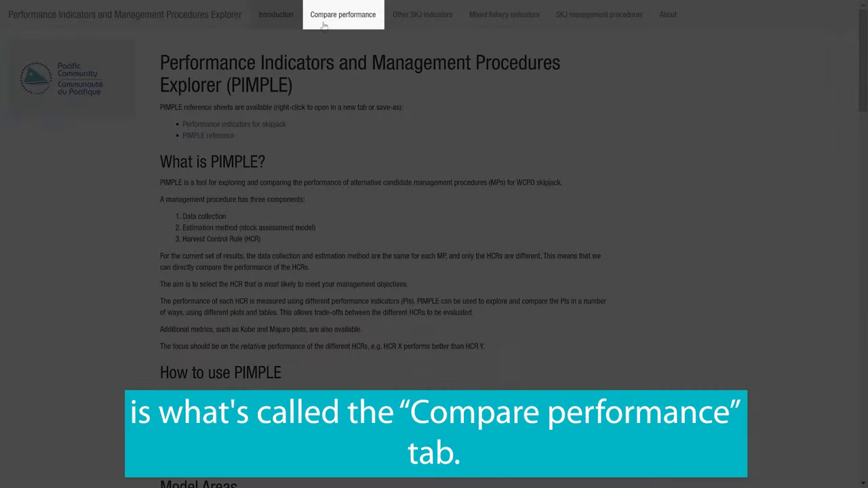
click(341, 14)
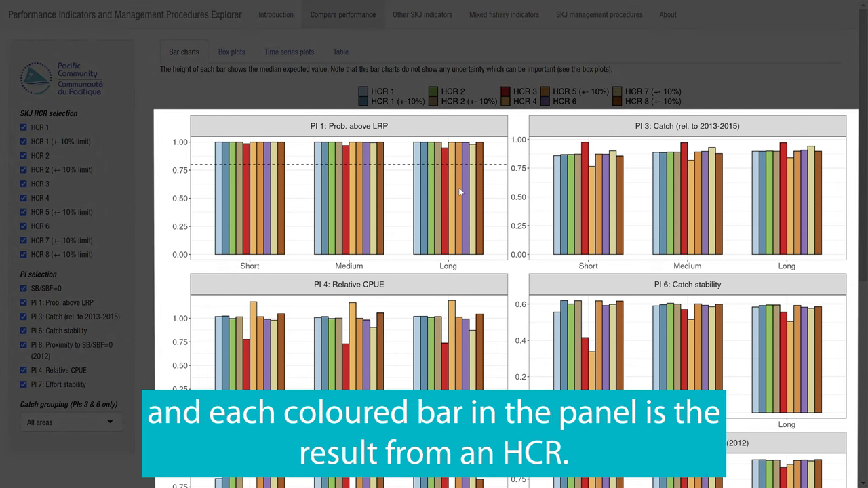
mouse_move(598, 198)
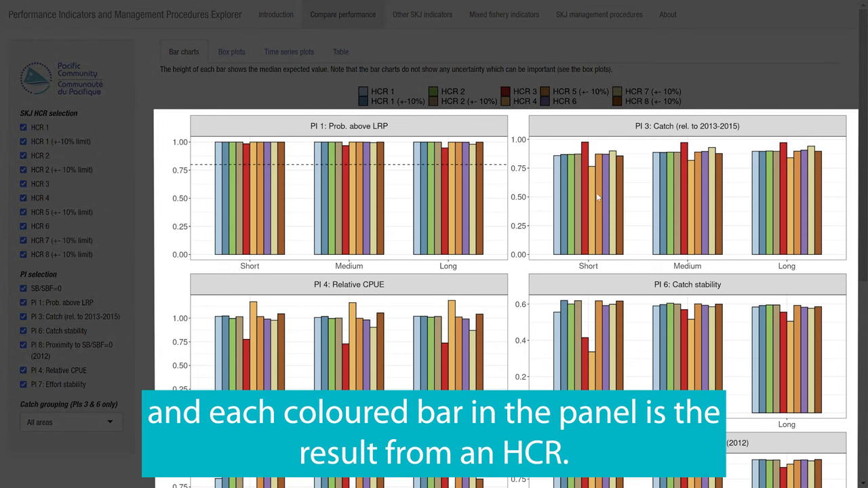
mouse_move(567, 182)
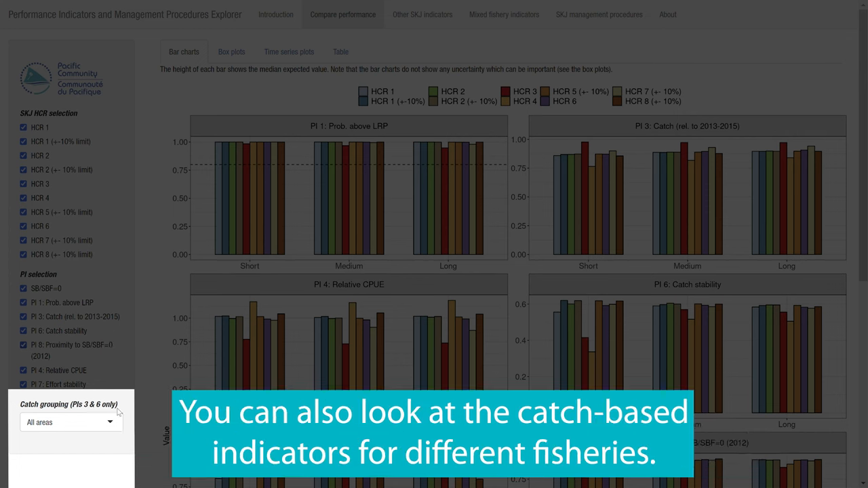
click(70, 422)
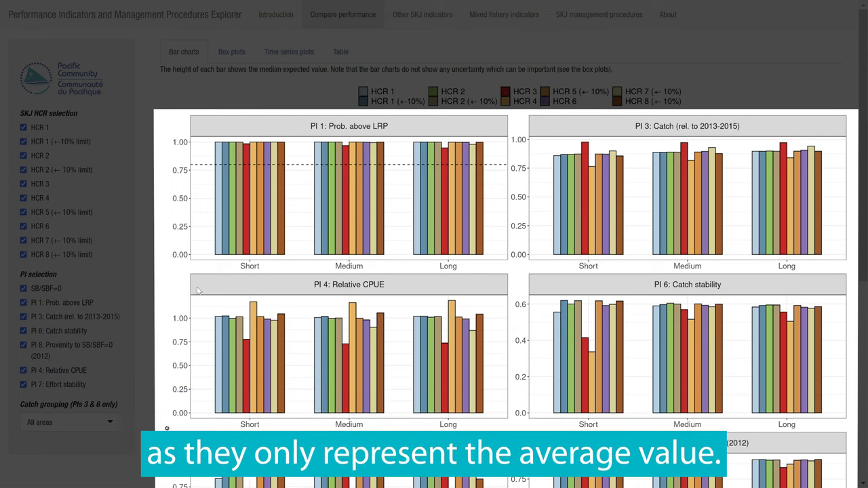
click(231, 52)
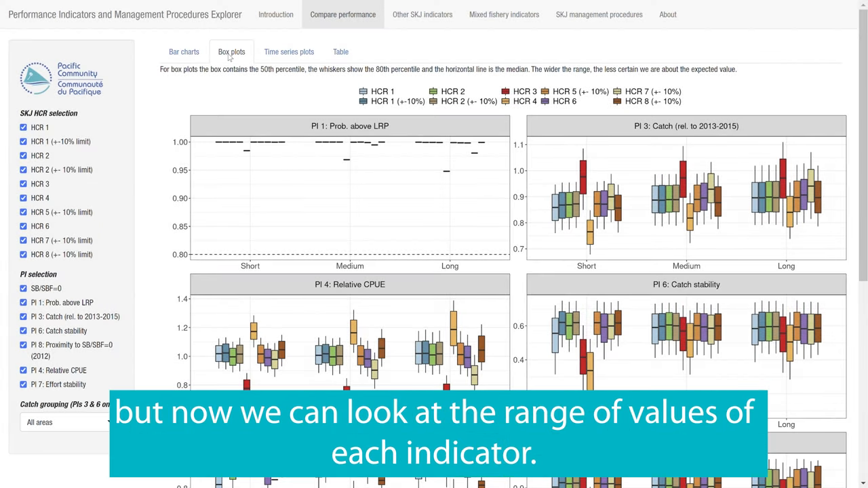
mouse_move(565, 127)
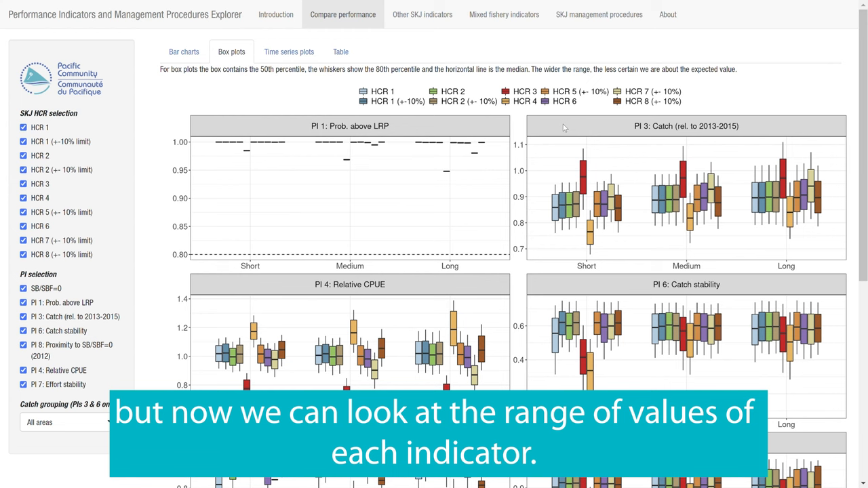
Step: Scroll down to examine the box plot for catch relative to 2013–2015
scroll(down, 3)
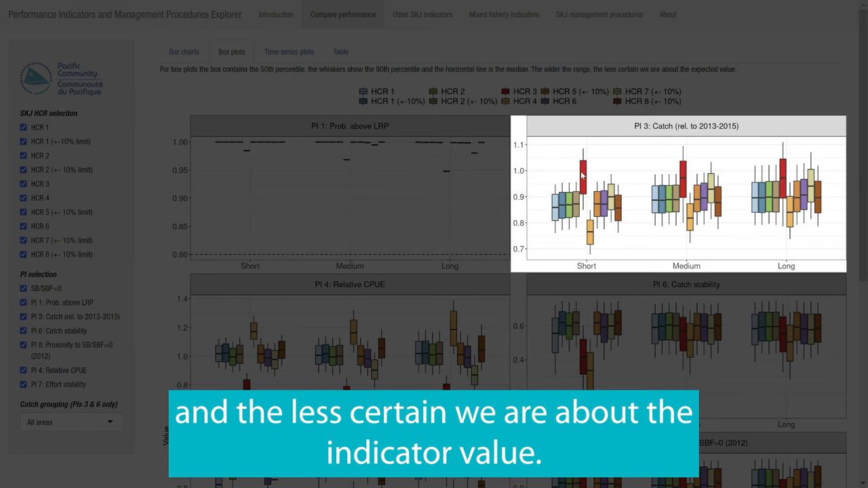
mouse_move(581, 122)
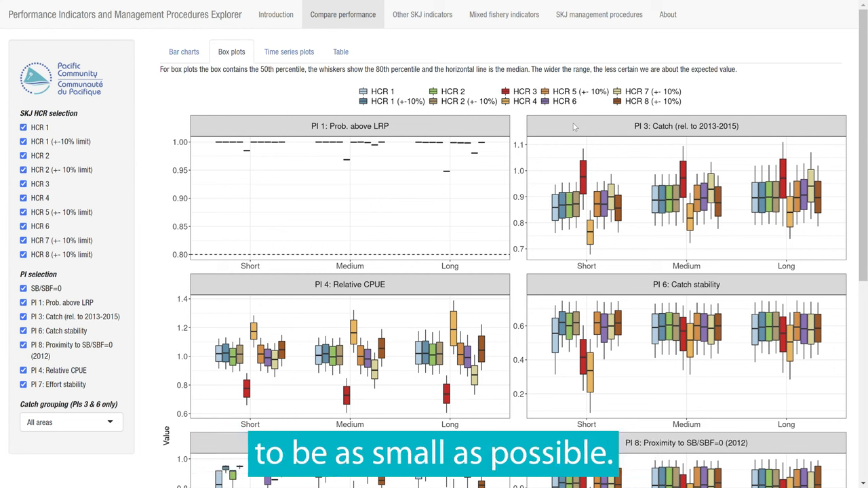
mouse_move(265, 88)
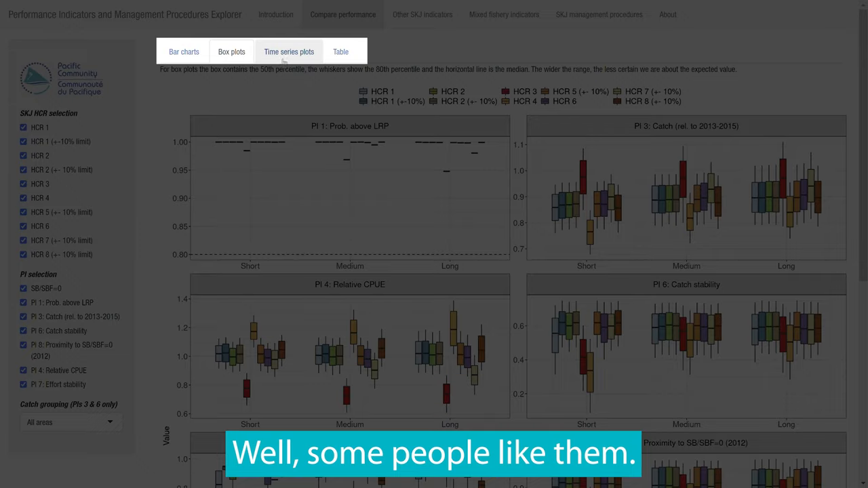
Step: Show time series plots with only HCR 1, HCR 3 and HCR 4 selected
click(288, 51)
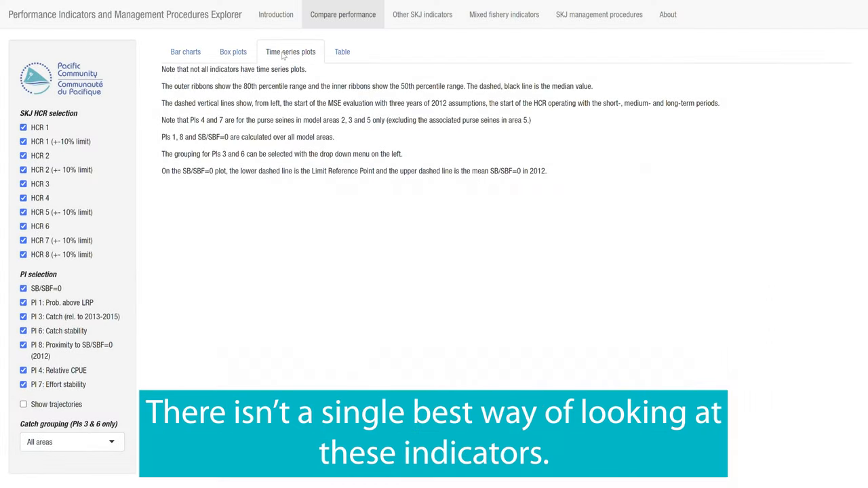
click(23, 241)
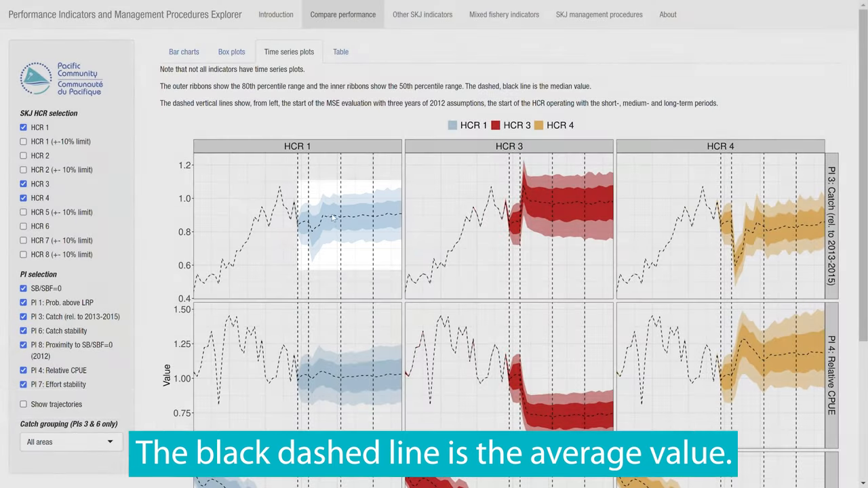
Step: Overlay individual simulation trajectories on the HCR 1, 3 and 4 time series ribbons
click(23, 404)
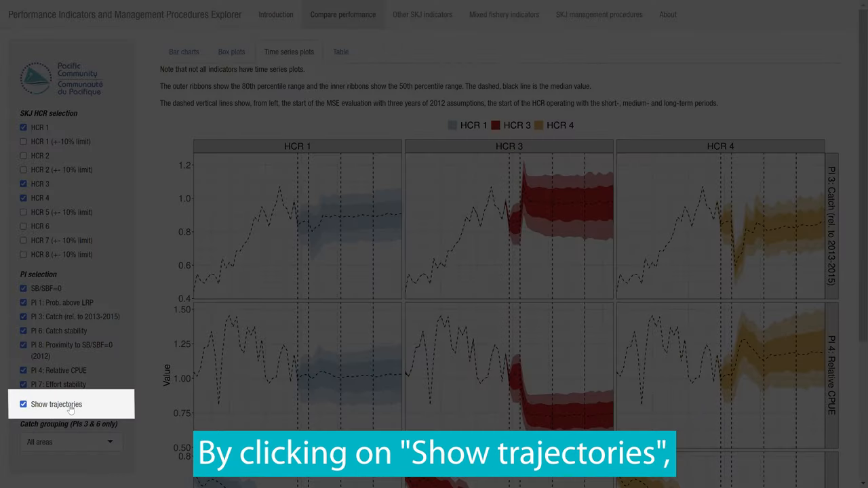
click(23, 404)
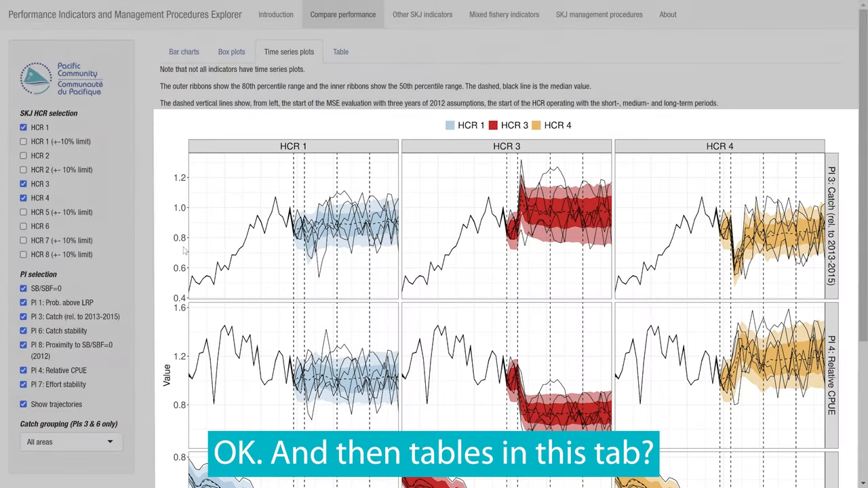
click(340, 52)
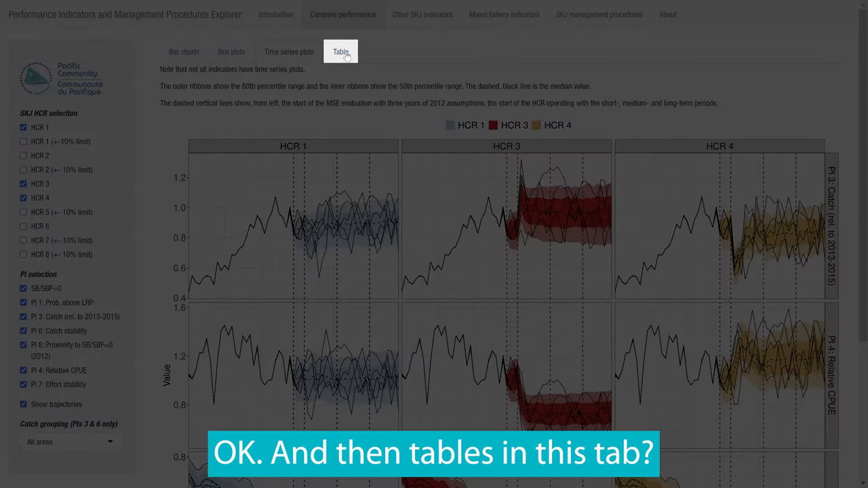
Step: Show the table of median indicator values, then move to the Other SKJ indicators tab
click(341, 51)
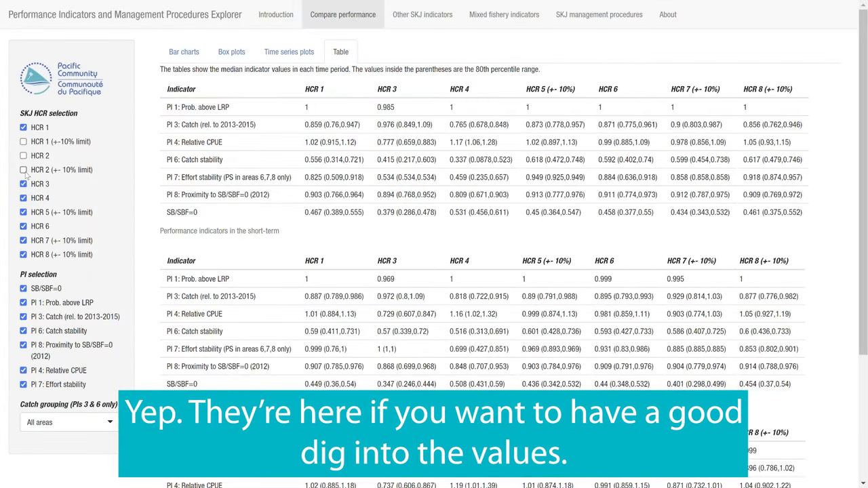
click(24, 141)
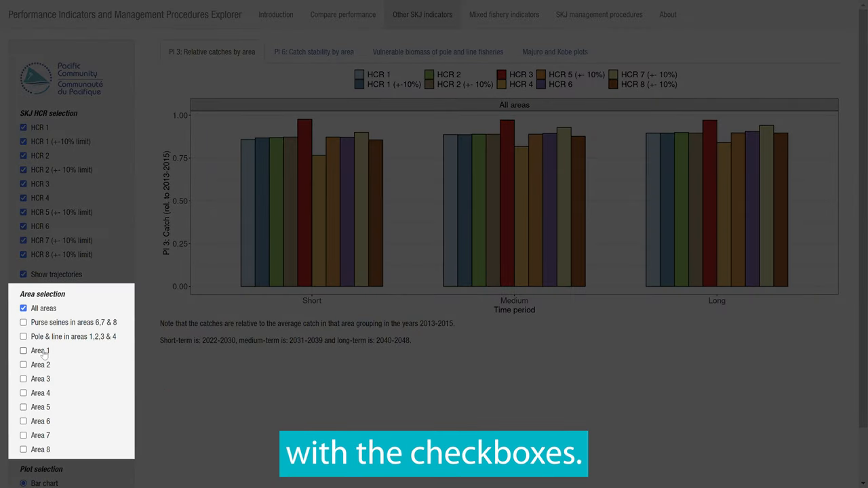
Step: Add Area 1, Area 2 and purse seines in areas 6, 7 & 8 to the relative catch plots
click(23, 350)
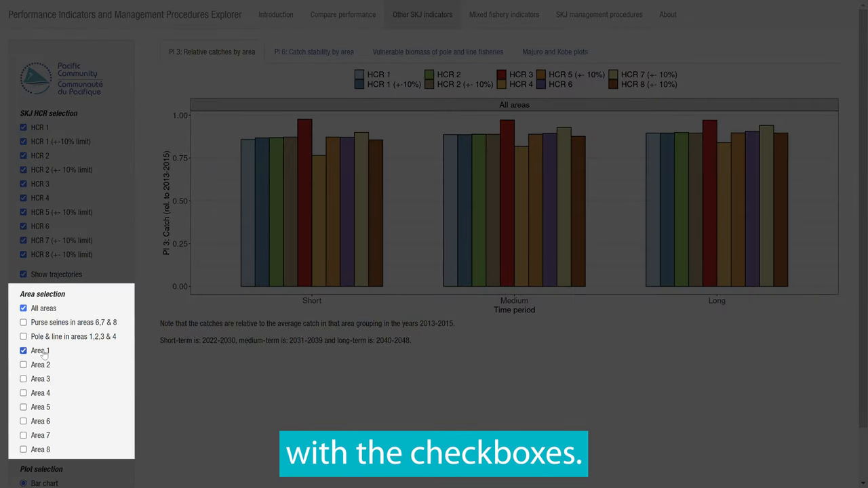
click(24, 365)
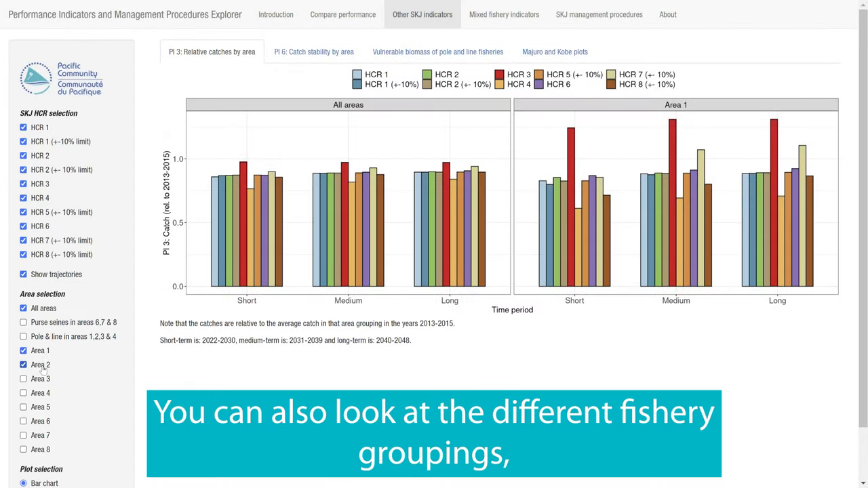
click(25, 364)
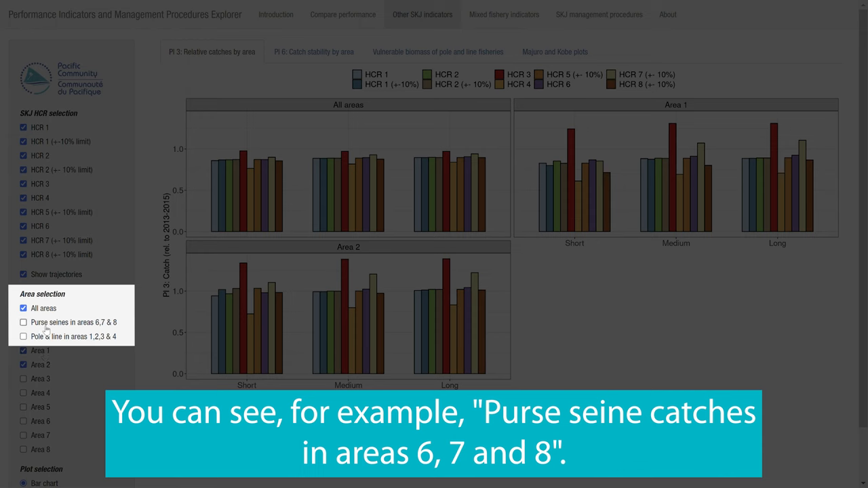
click(25, 323)
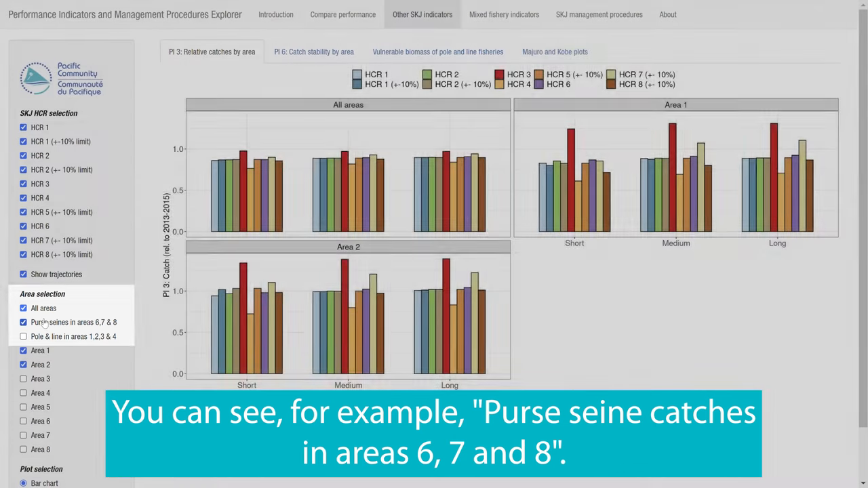
click(24, 323)
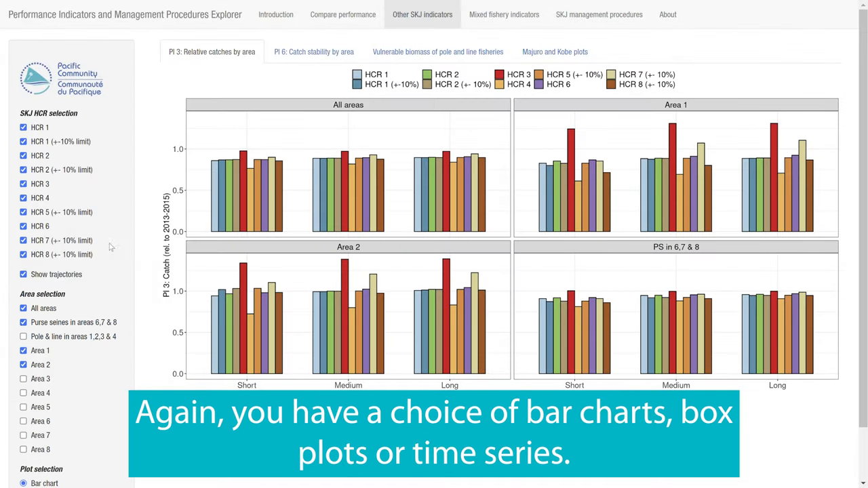
scroll(down, 3)
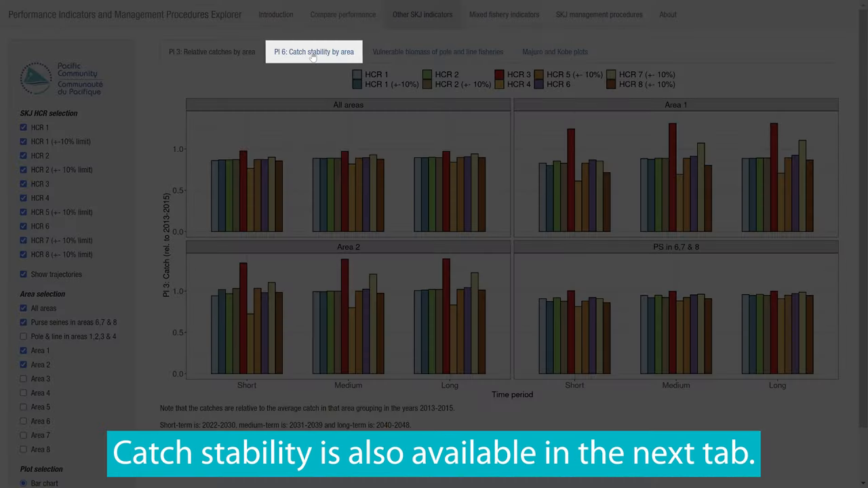
Step: Show PI 6 catch stability by area and switch the plots to variability
click(313, 51)
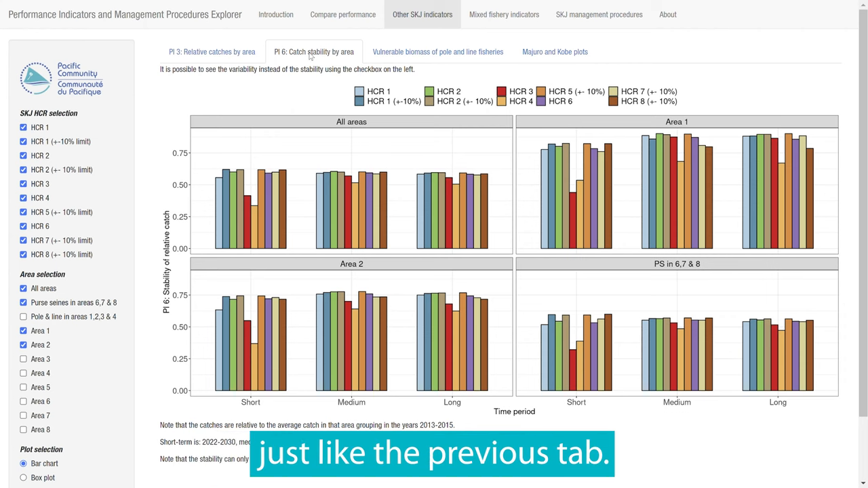
scroll(down, 3)
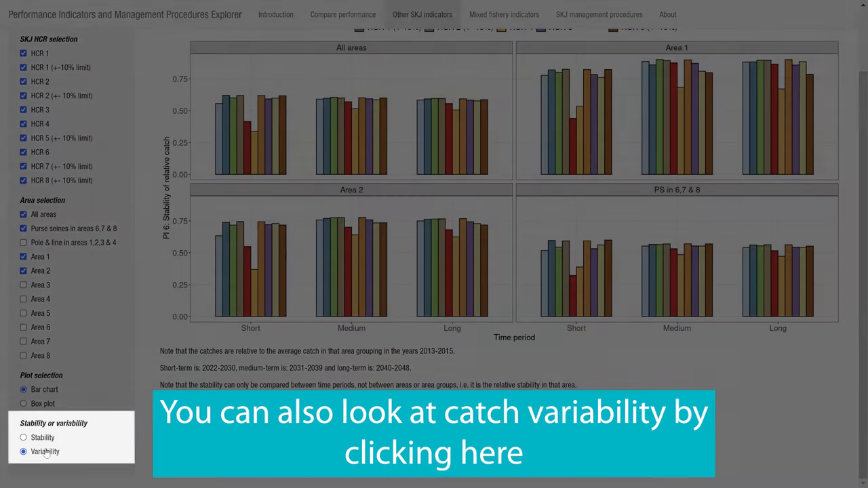
click(24, 451)
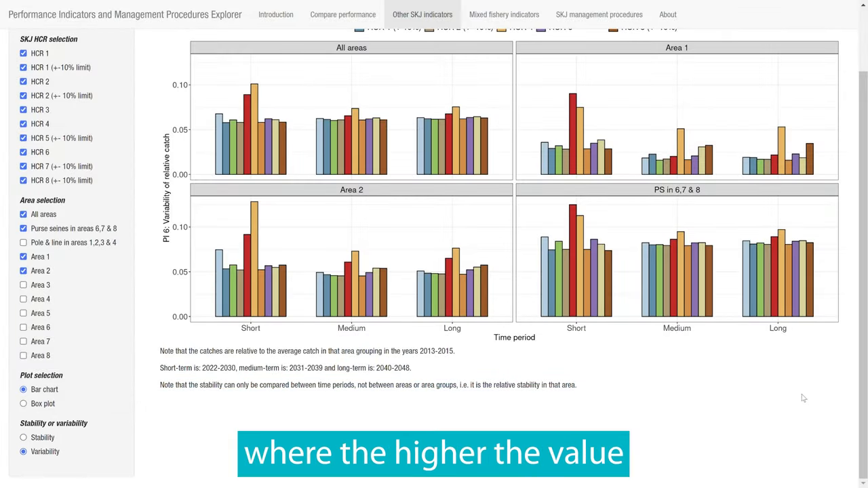
scroll(up, 3)
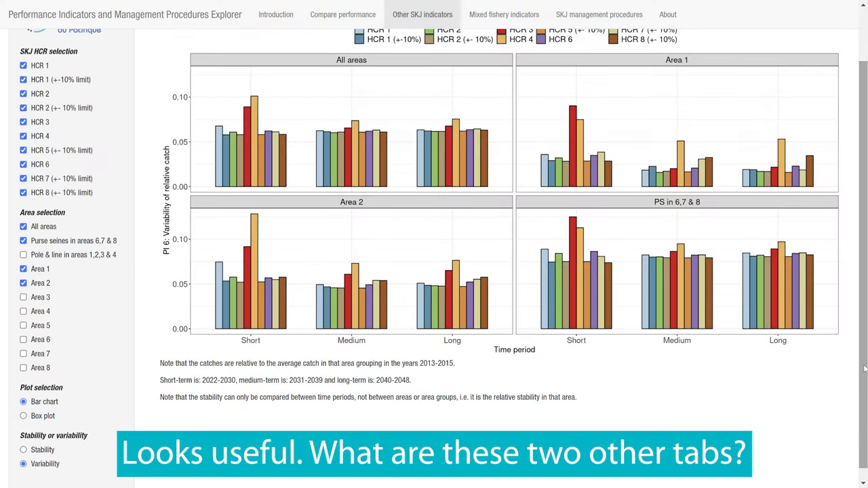
scroll(up, 3)
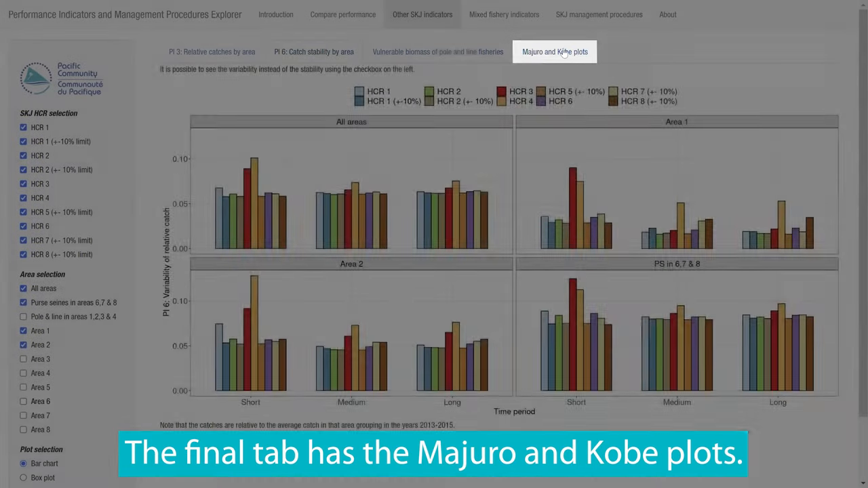
Step: Show the Majuro plots for HCR 3 with the quadrant probability tables per time period
click(555, 51)
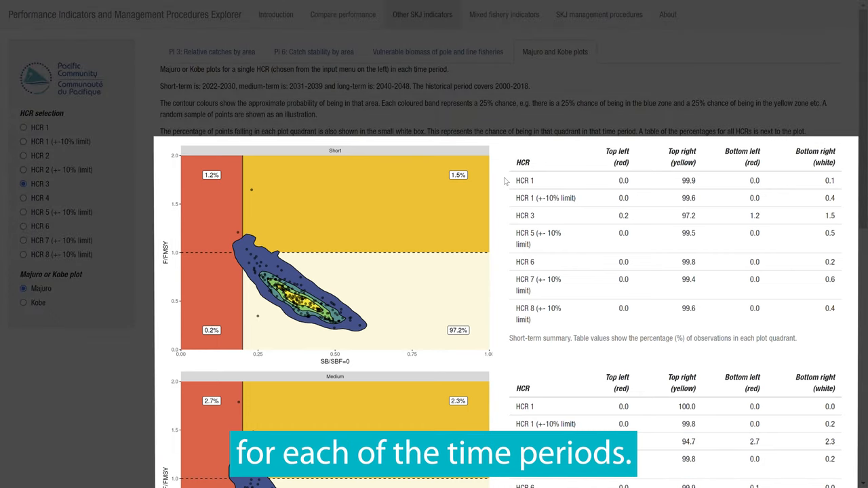
scroll(down, 3)
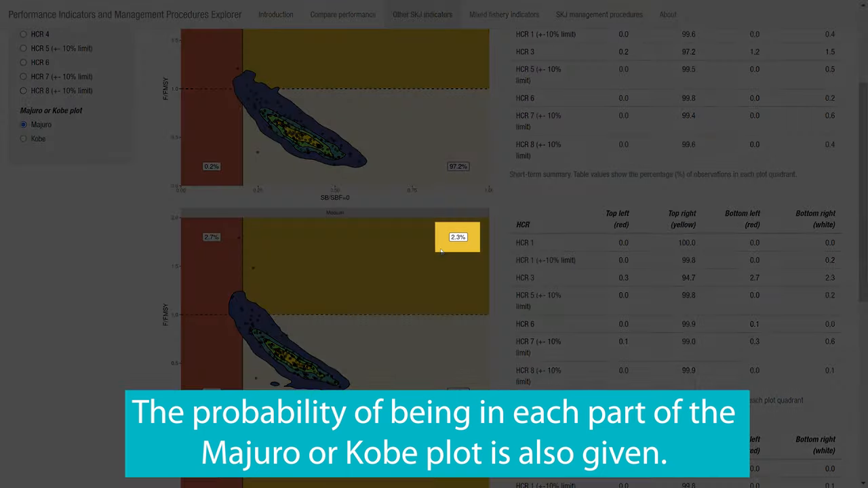
scroll(up, 3)
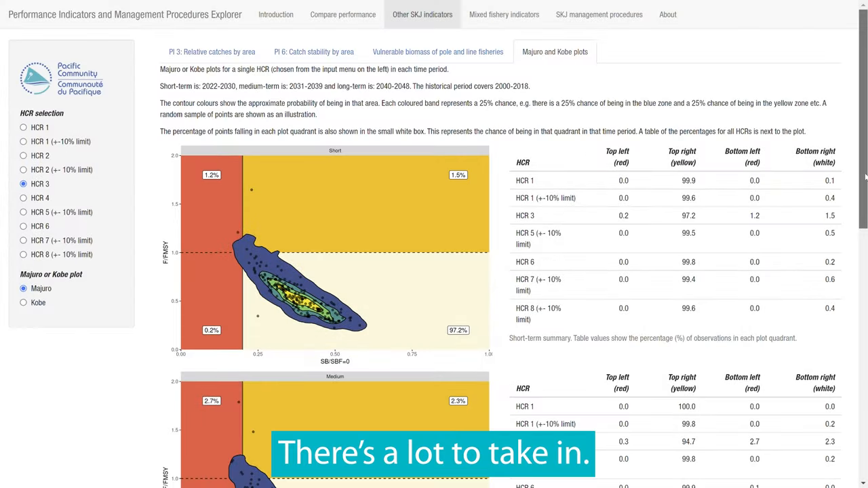